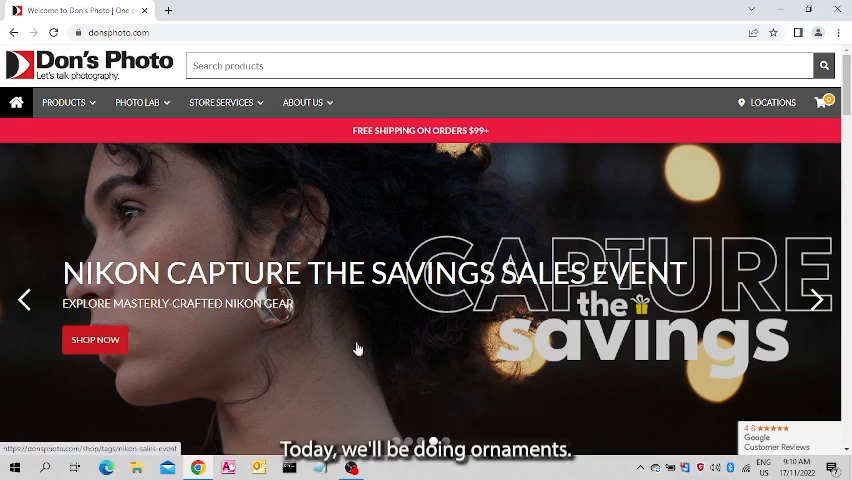
pyautogui.moveTo(135, 53)
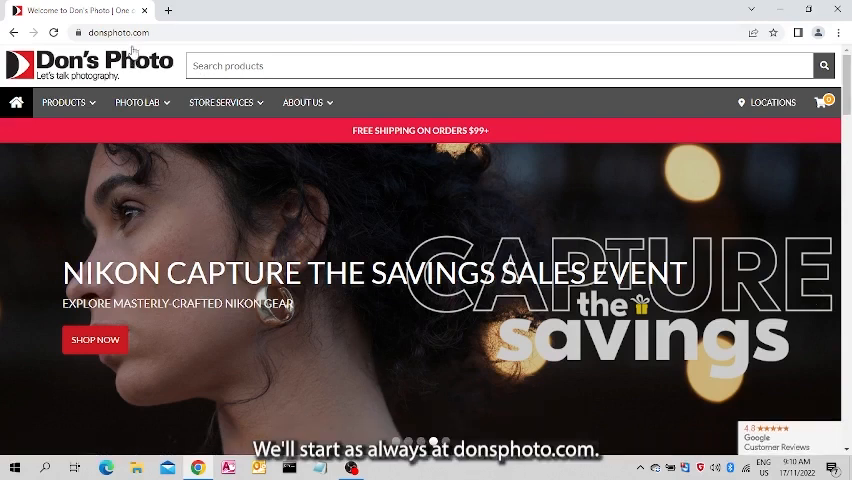
# Open the Photo Lab menu in the Don's Photo top navigation bar
pyautogui.click(137, 102)
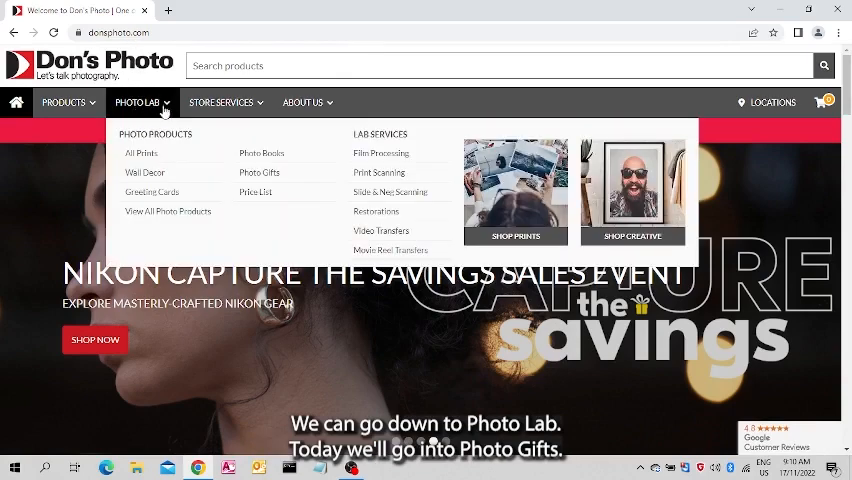
pyautogui.moveTo(259, 172)
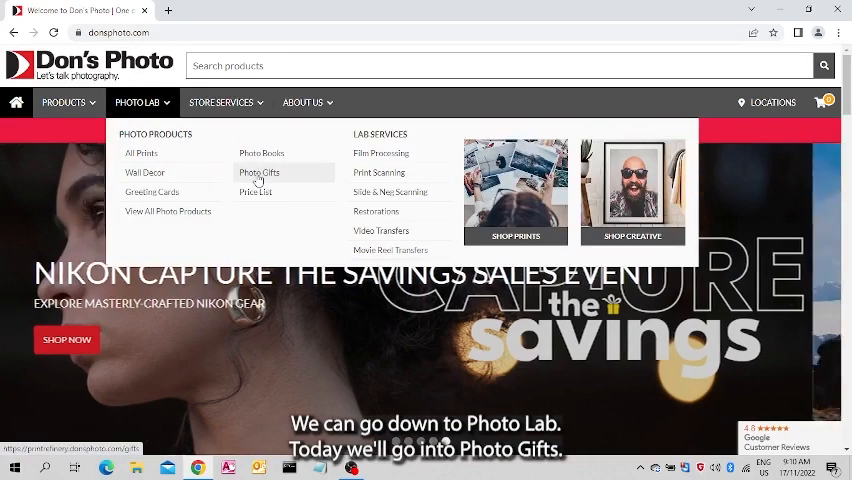
# Open the Photo Gifts catalogue and scroll through its gift products
pyautogui.click(258, 172)
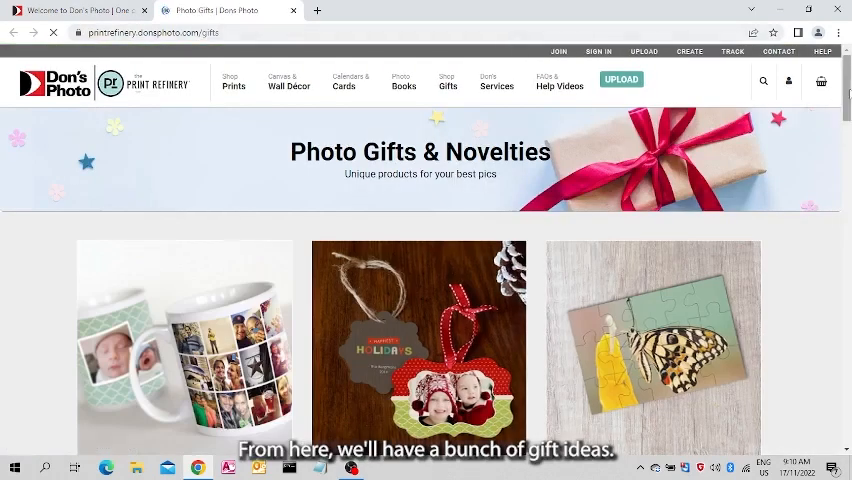
pyautogui.scroll(-3)
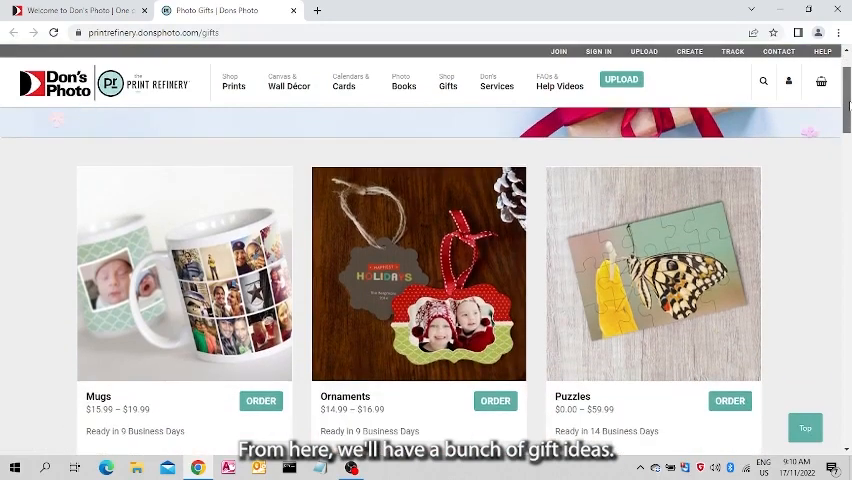
pyautogui.scroll(-3)
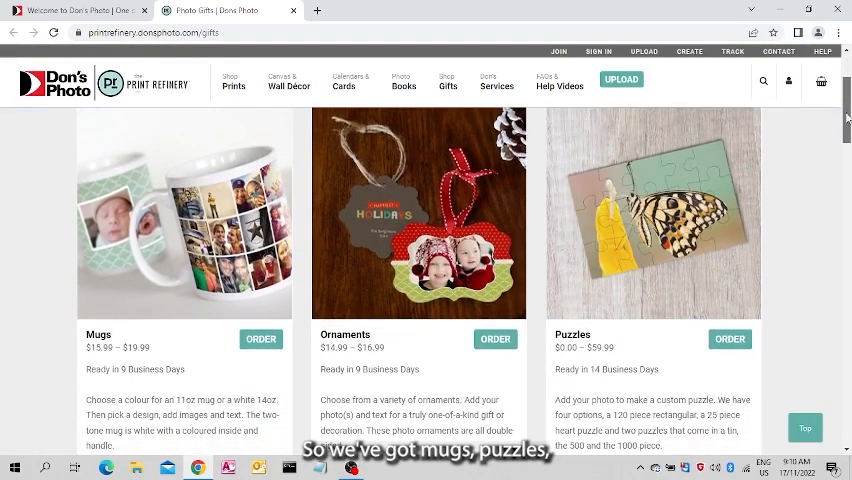
pyautogui.scroll(-3)
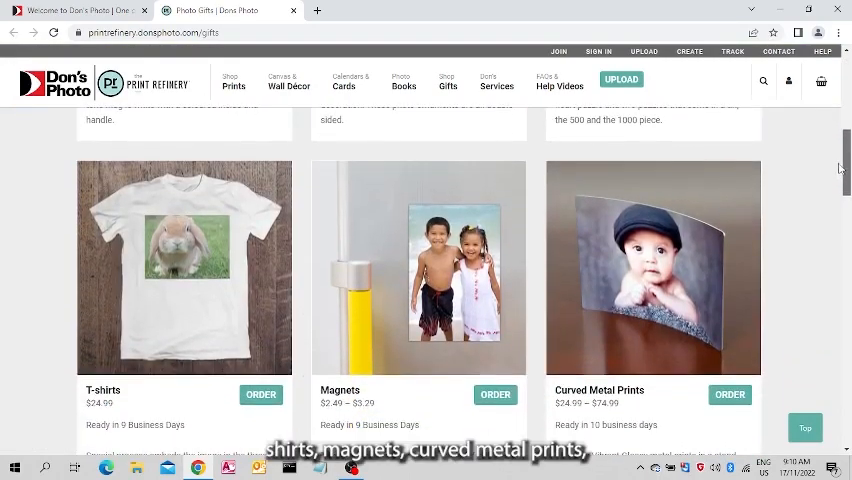
pyautogui.scroll(-3)
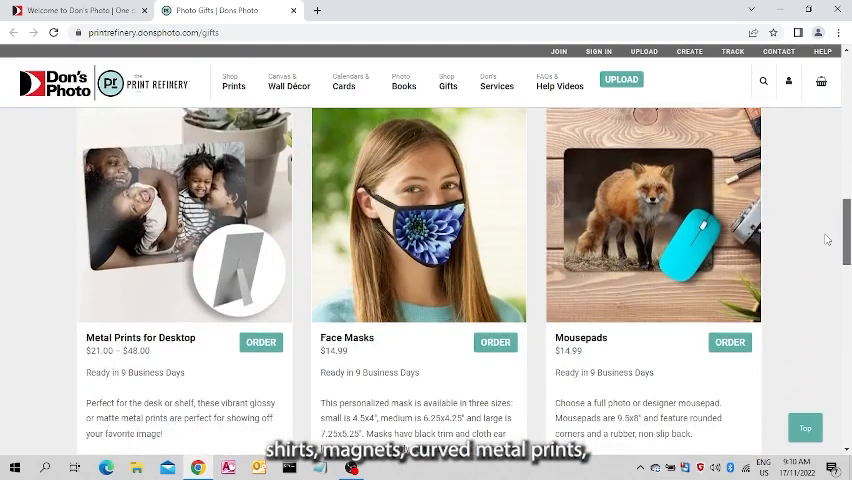
pyautogui.scroll(-3)
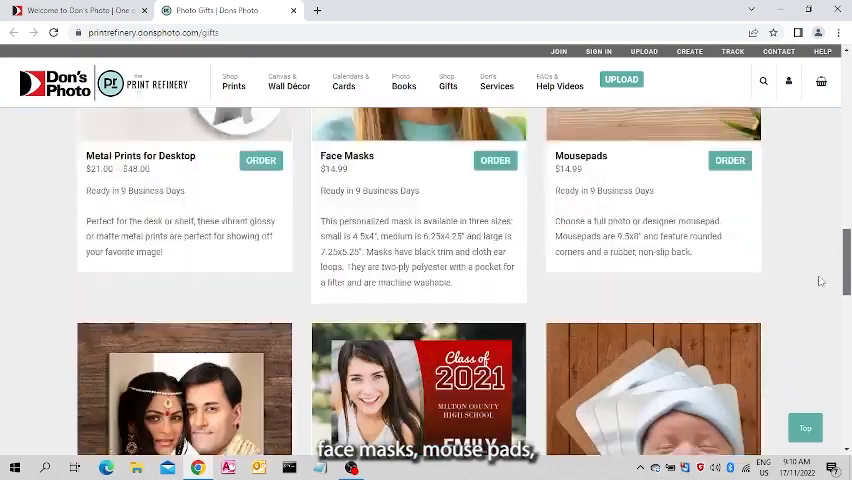
pyautogui.scroll(-3)
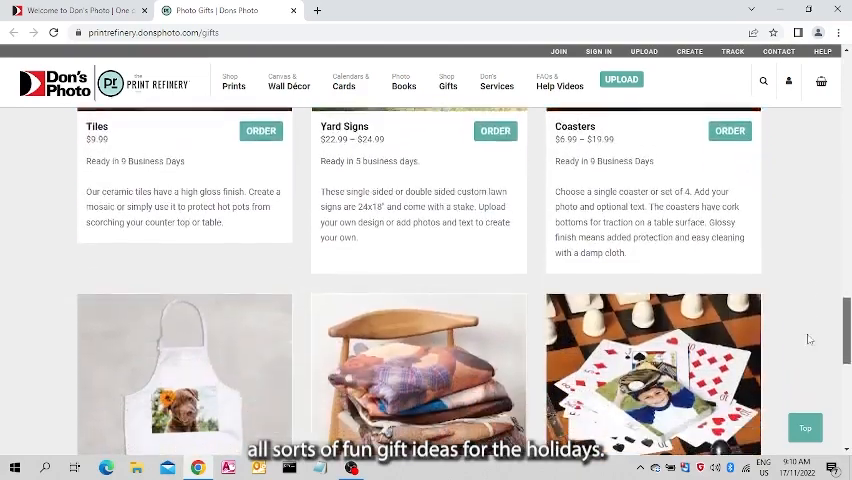
pyautogui.scroll(-3)
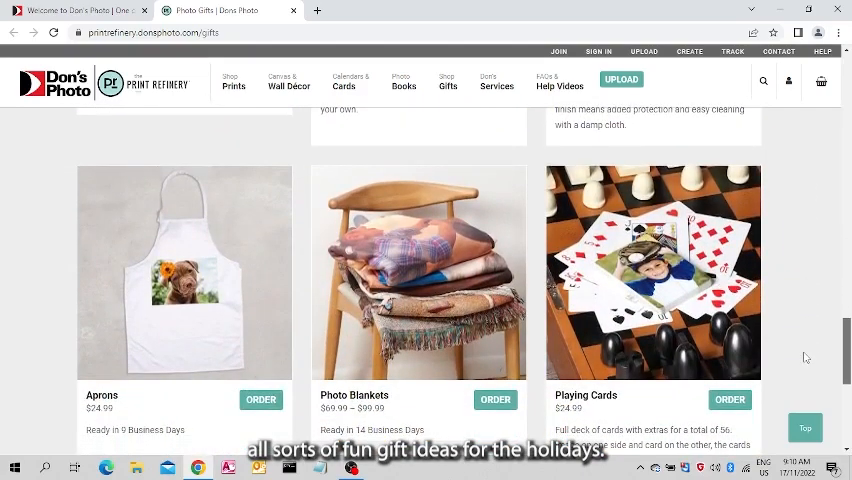
pyautogui.scroll(-3)
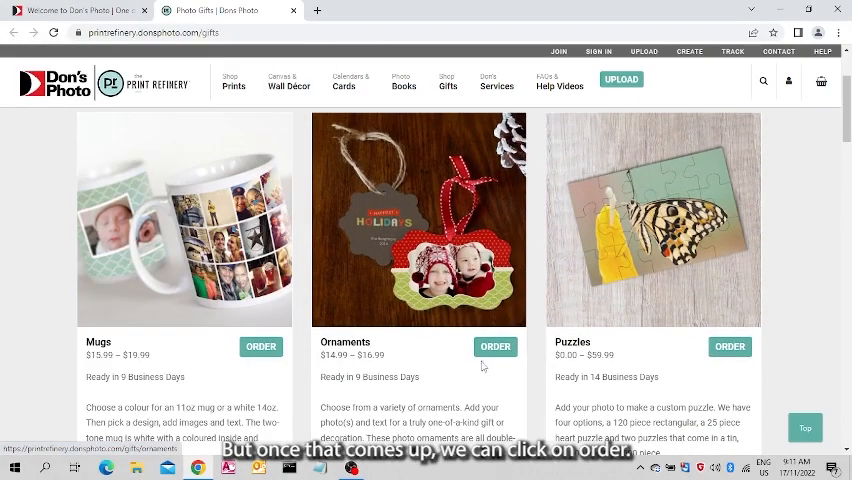
# Order from Ornaments and scroll through the Circle, Heart, Star and Tree shapes
pyautogui.click(495, 346)
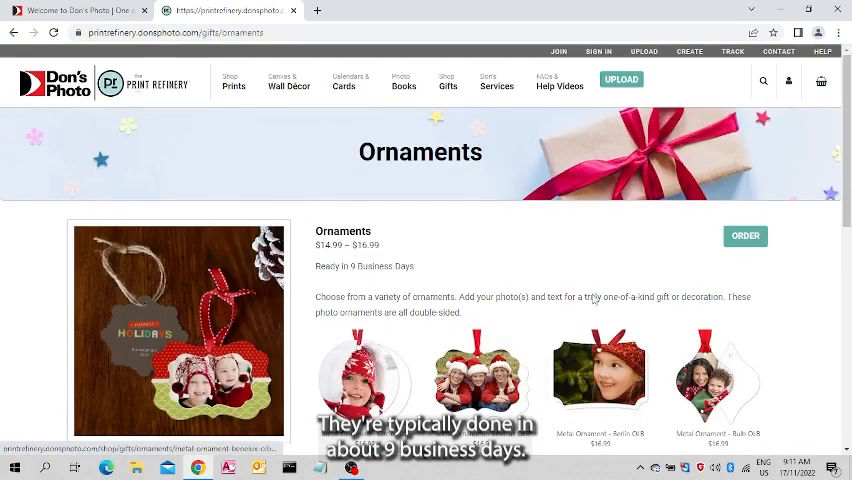
pyautogui.scroll(-3)
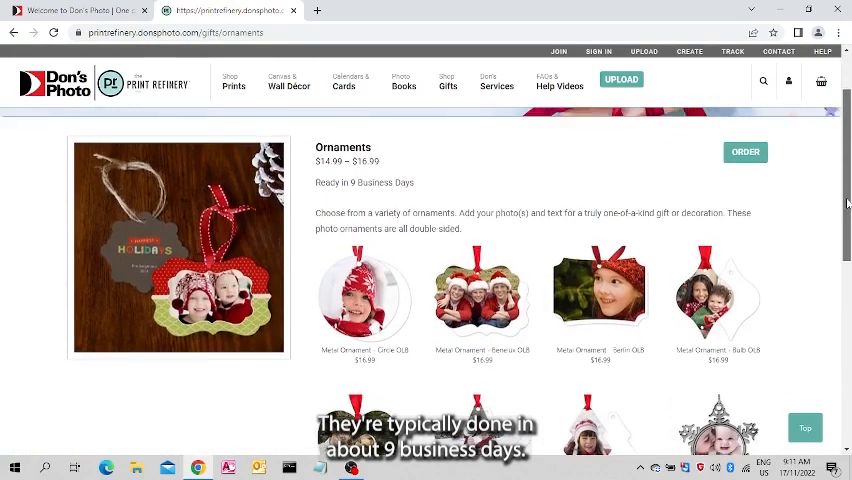
pyautogui.scroll(-3)
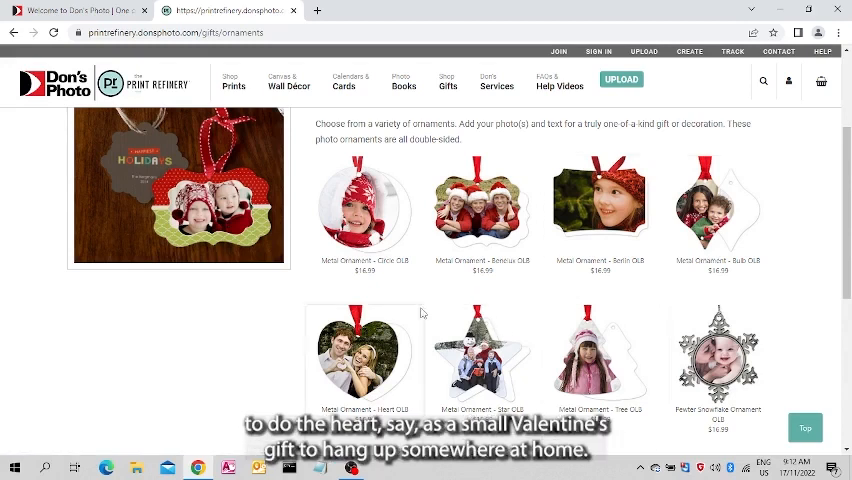
pyautogui.moveTo(413, 338)
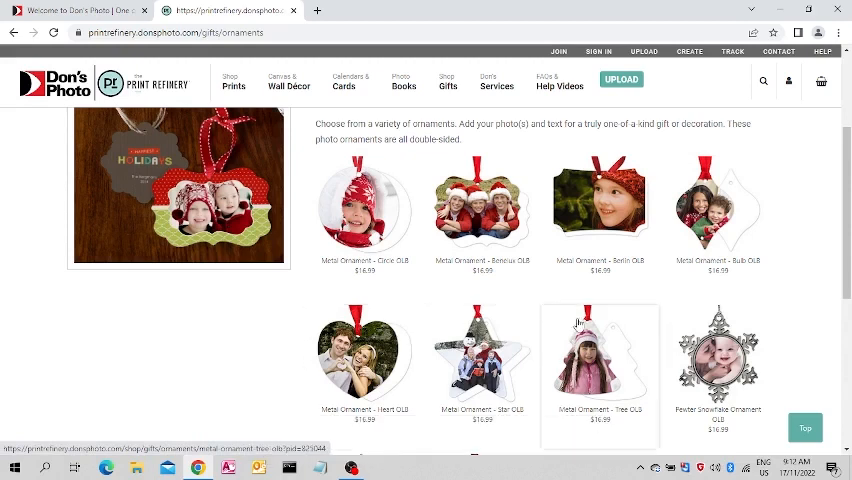
pyautogui.moveTo(717, 360)
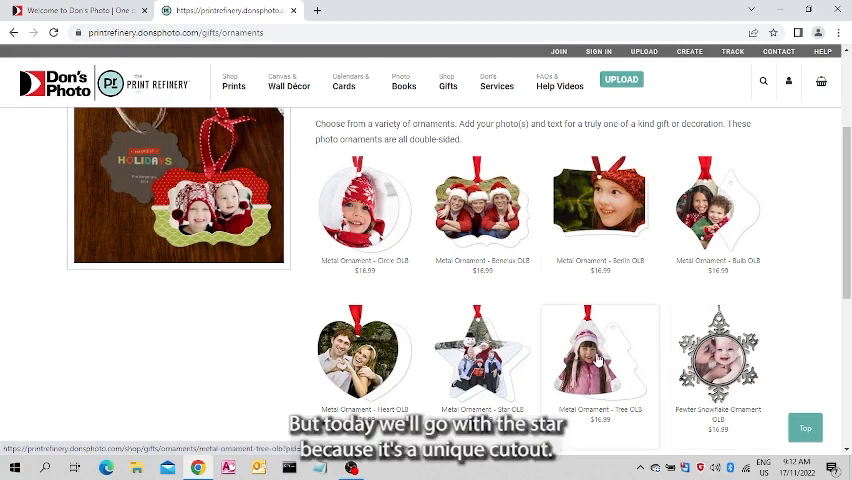
pyautogui.moveTo(481, 360)
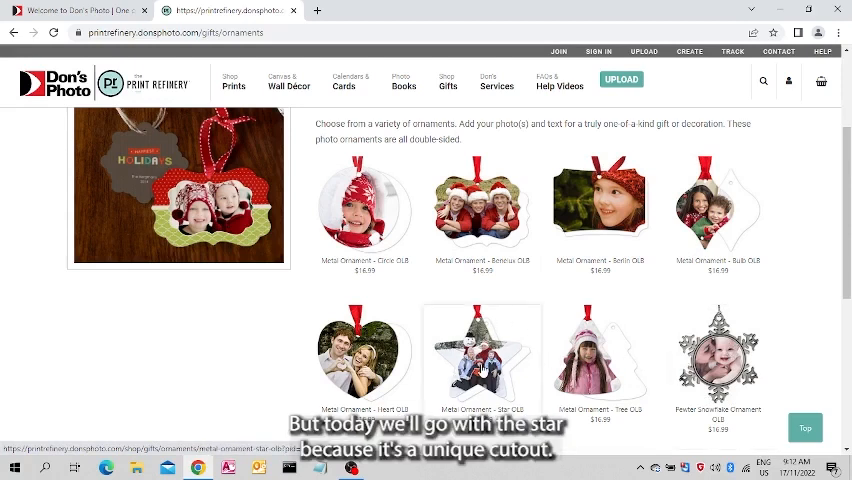
# Choose Metal Ornament - Star OLB to open its two-page designer
pyautogui.click(481, 355)
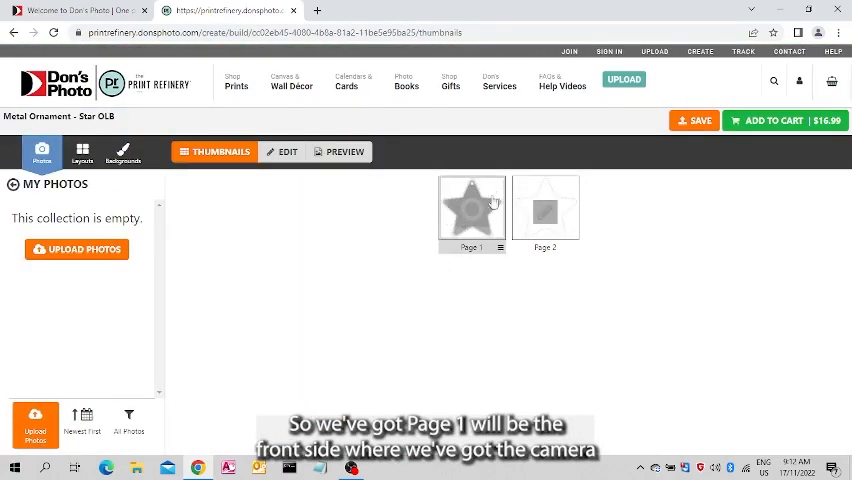
pyautogui.moveTo(477, 210)
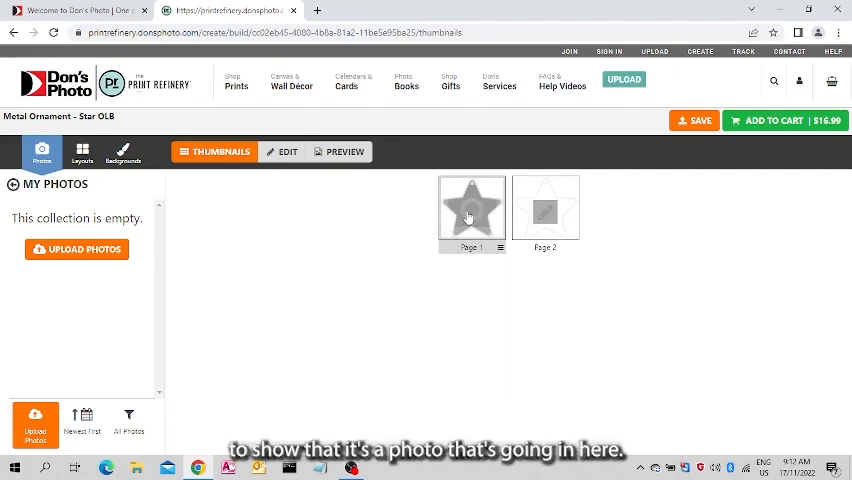
pyautogui.click(545, 210)
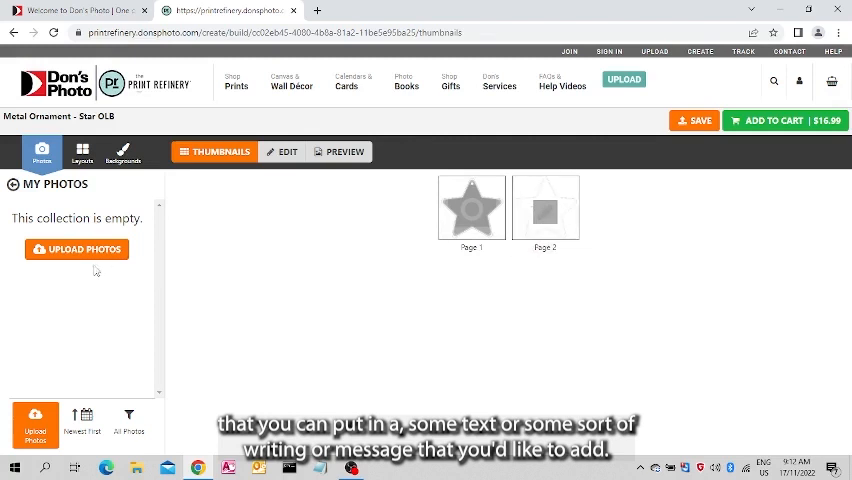
# Upload the family photo from My Computer onto the star ornament's front page
pyautogui.click(77, 249)
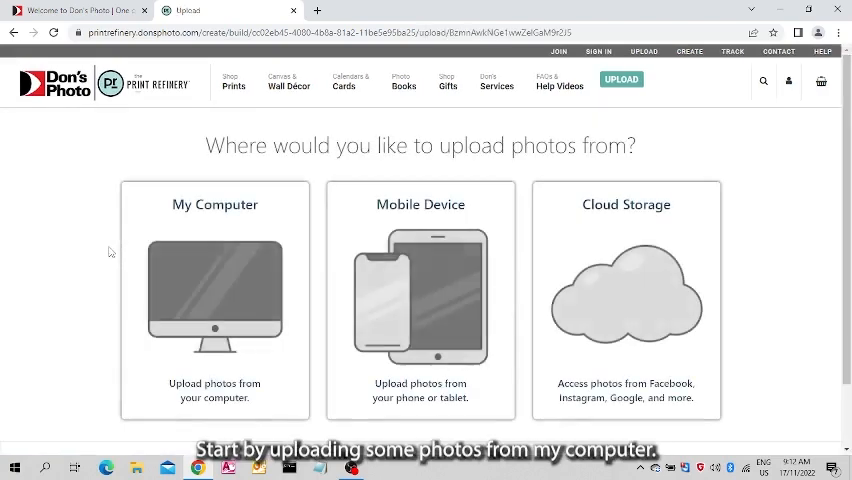
pyautogui.click(214, 300)
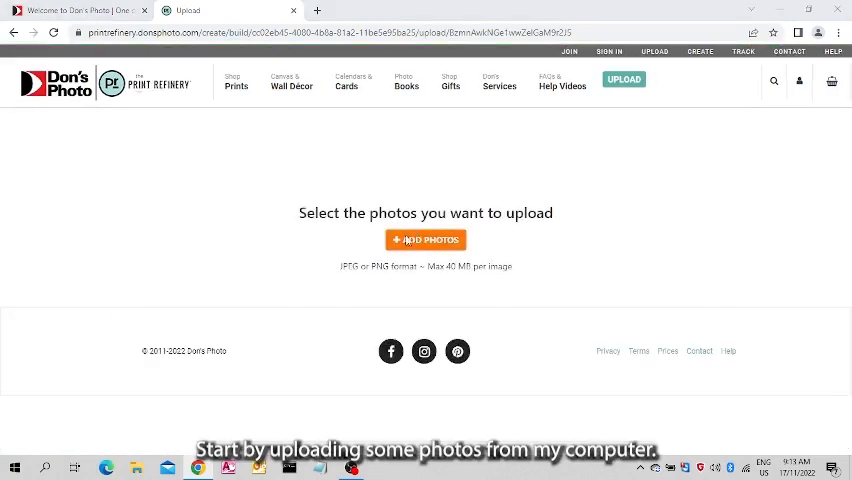
pyautogui.click(425, 239)
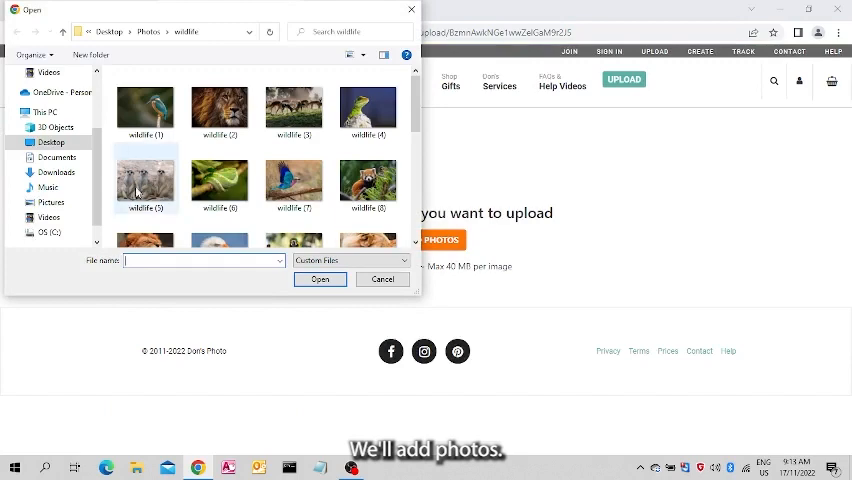
pyautogui.click(149, 31)
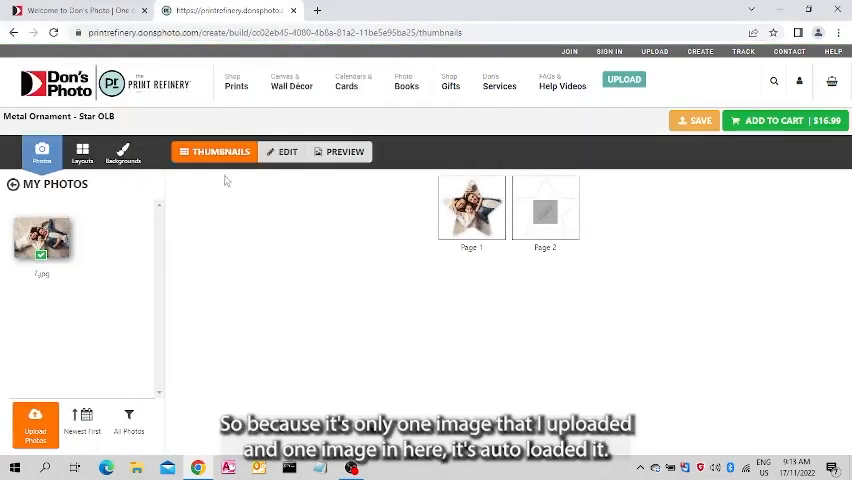
pyautogui.moveTo(279, 271)
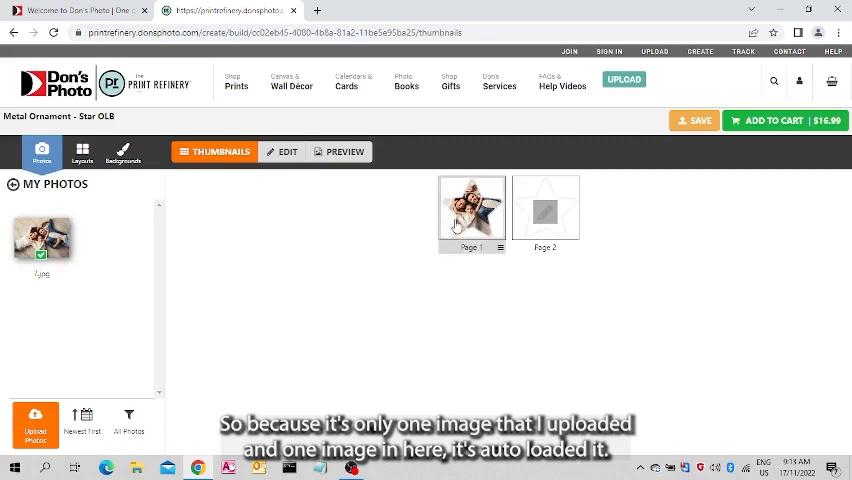
# Open Page 1 in the editor and shift the family photo within the star
pyautogui.doubleClick(471, 209)
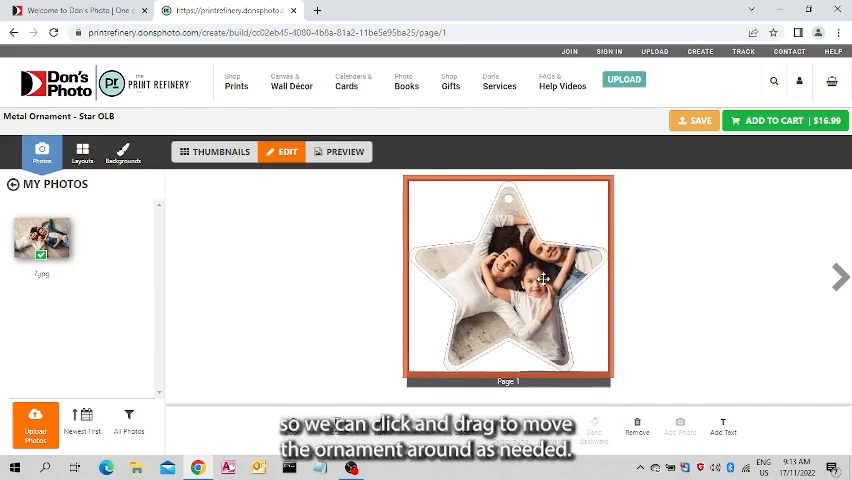
pyautogui.moveTo(545, 277); pyautogui.dragTo(475, 294)
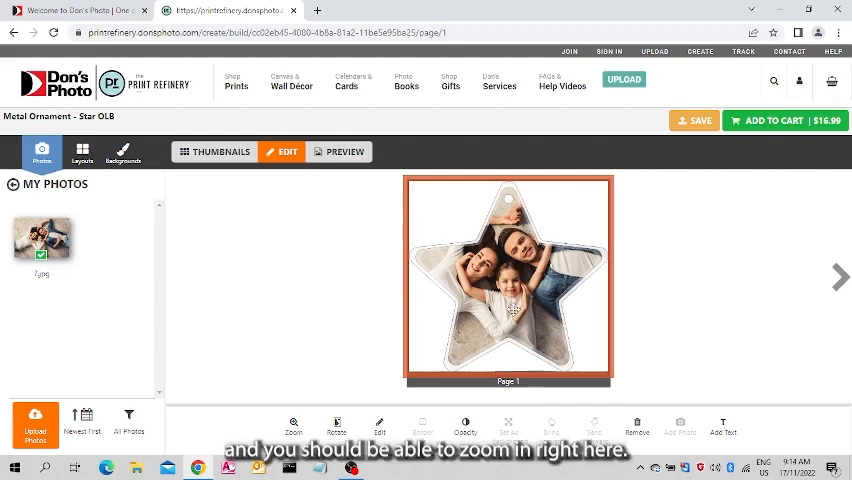
# Zoom the family photo to 1.1x and drag it slightly lower in the star
pyautogui.click(293, 425)
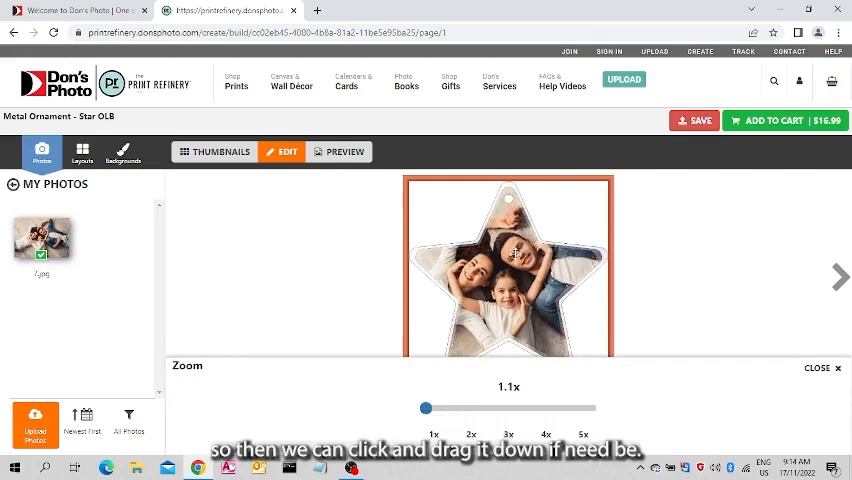
pyautogui.moveTo(514, 254); pyautogui.dragTo(525, 278)
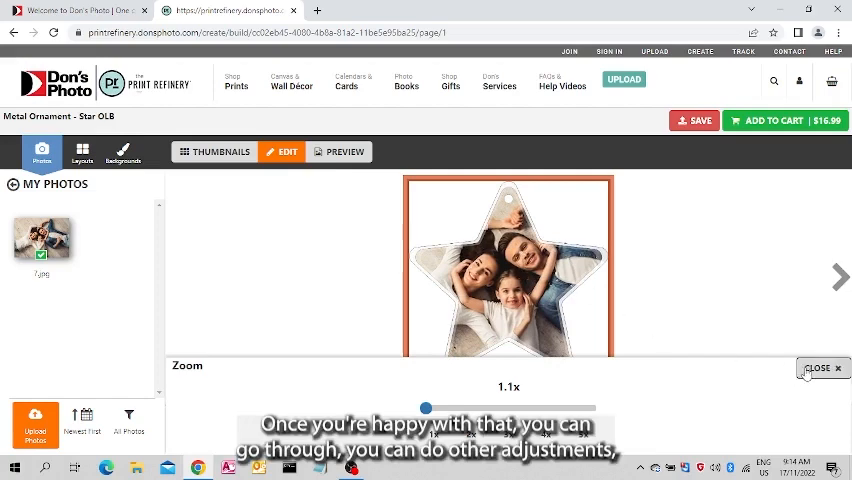
# Close the Zoom panel and select the family photo on page 1
pyautogui.click(818, 368)
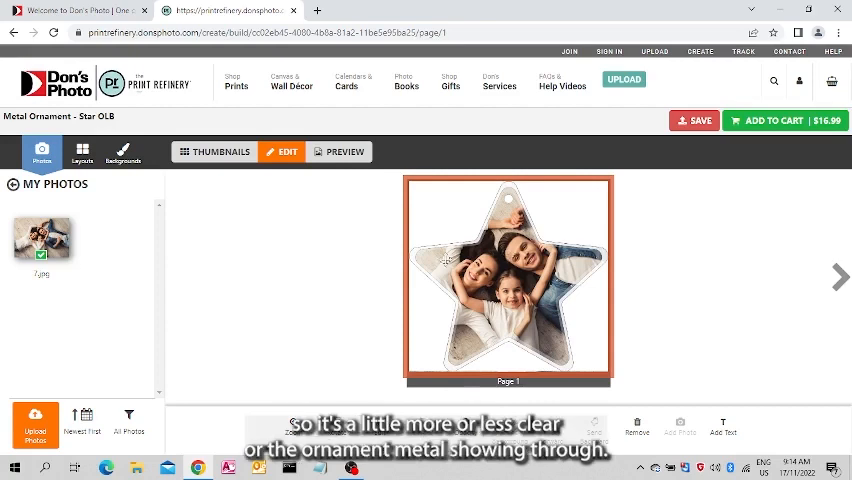
pyautogui.moveTo(467, 363)
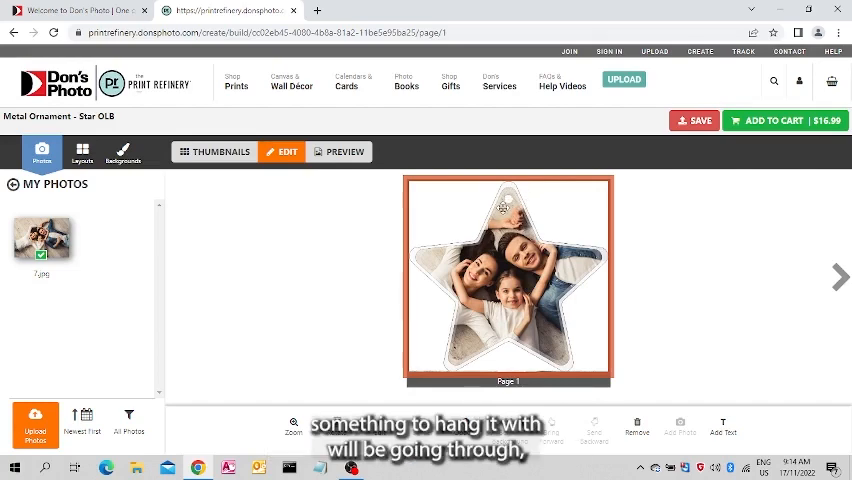
pyautogui.click(508, 255)
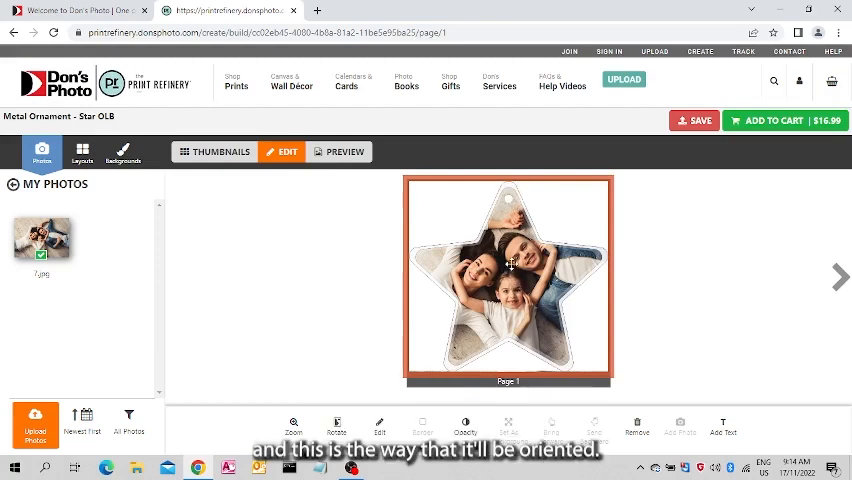
# Return to the page thumbnails and open Page 2 with its empty text box
pyautogui.click(220, 151)
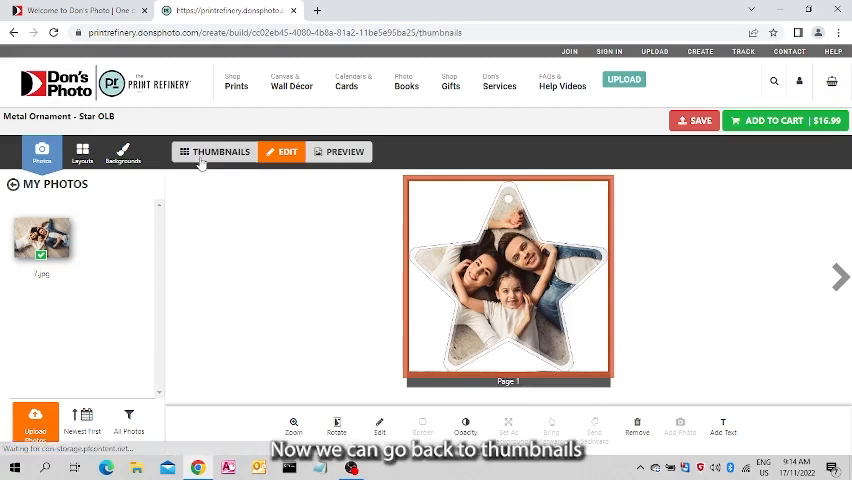
pyautogui.click(221, 151)
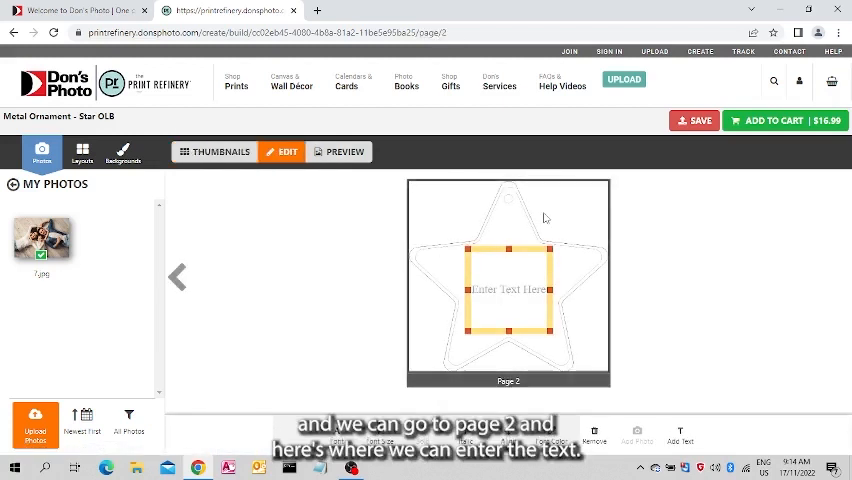
# Enter 'Happy Holidays 2022' on page 2 in GrilledCheese BTN and enlarge the font size
pyautogui.click(508, 290)
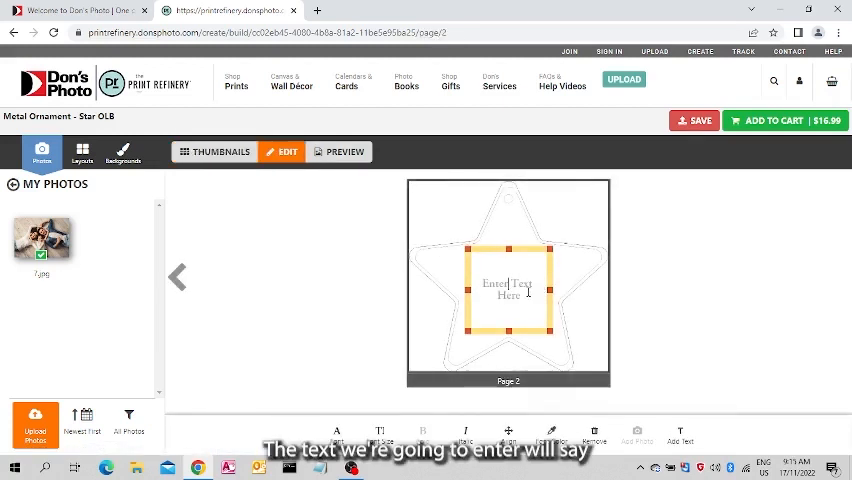
pyautogui.write('Happy')
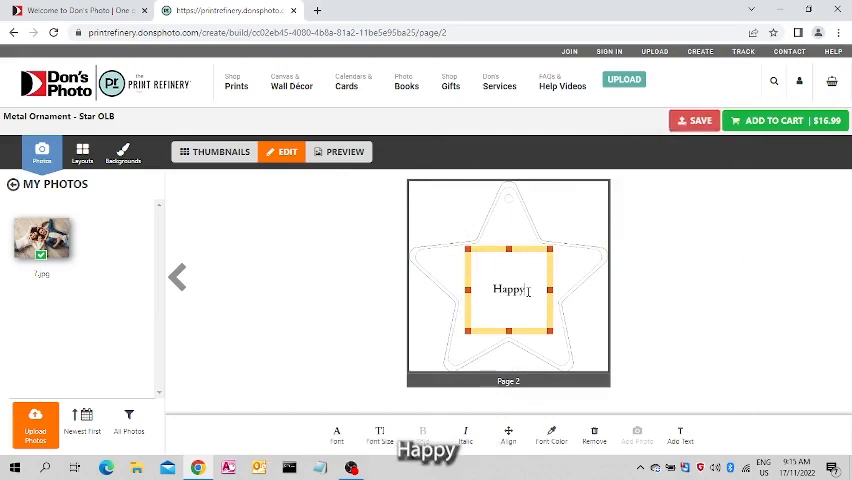
pyautogui.write('H')
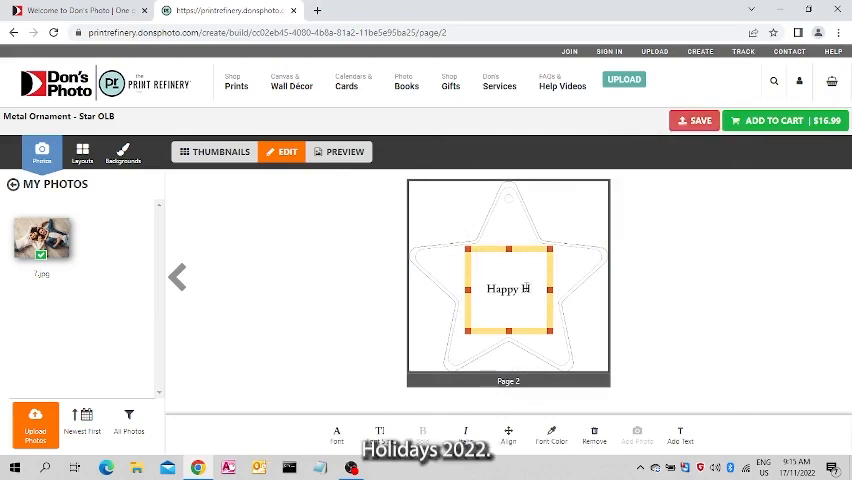
pyautogui.write('Holidays 2022')
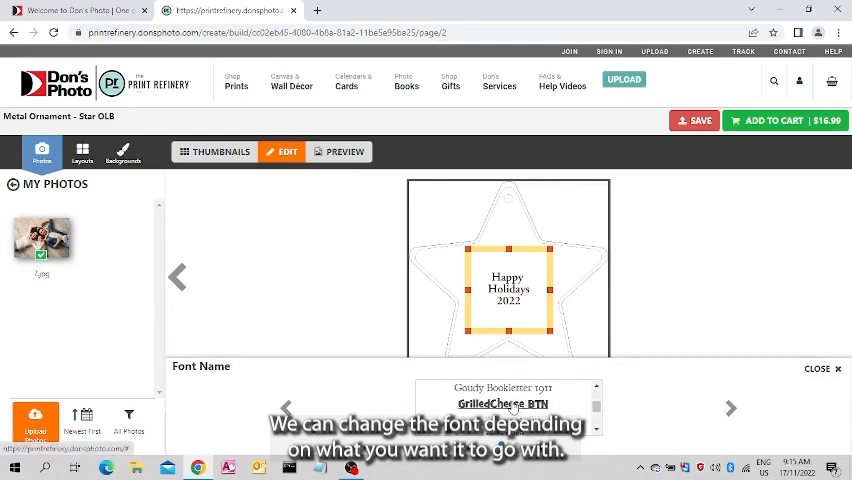
pyautogui.click(502, 403)
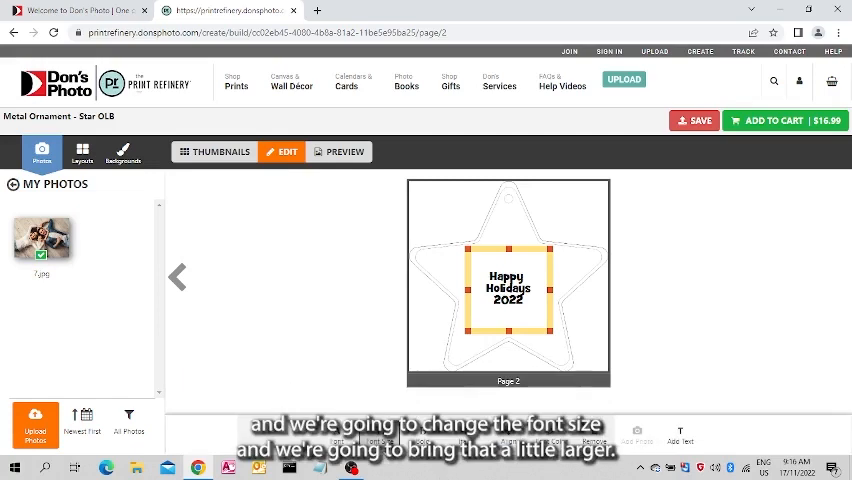
pyautogui.click(378, 440)
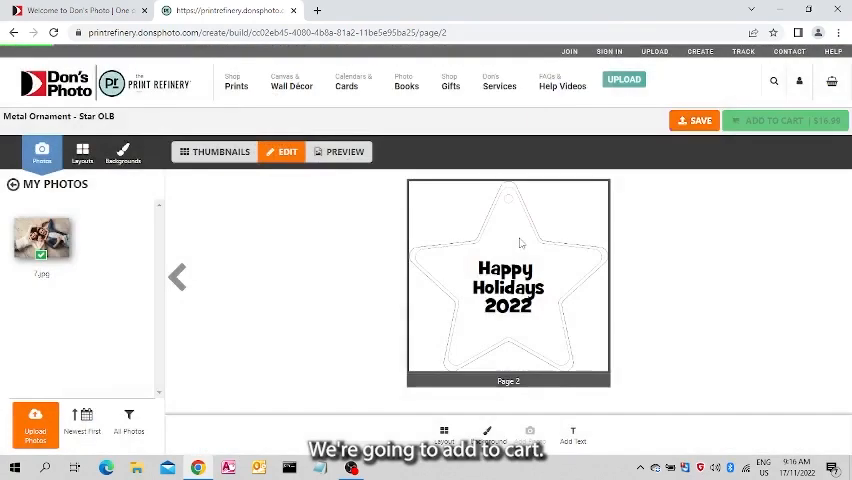
# Add the $16.99 Metal Ornament - Star OLB to the cart and start checkout
pyautogui.click(785, 120)
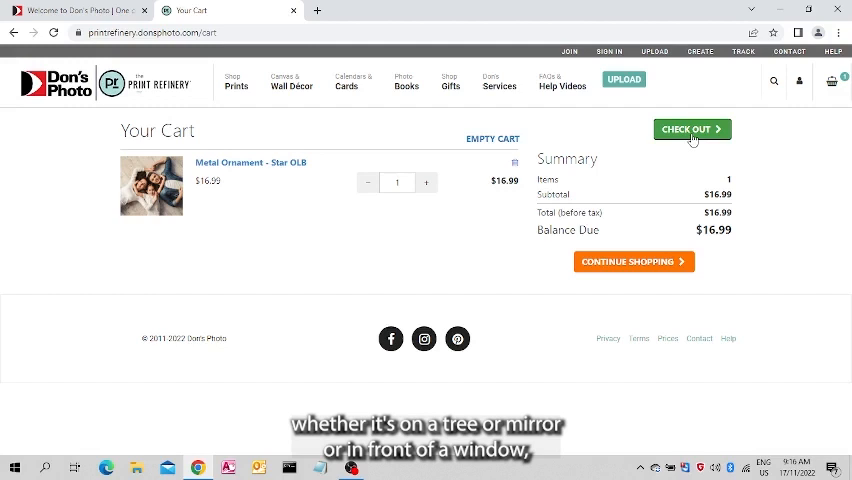
pyautogui.click(690, 129)
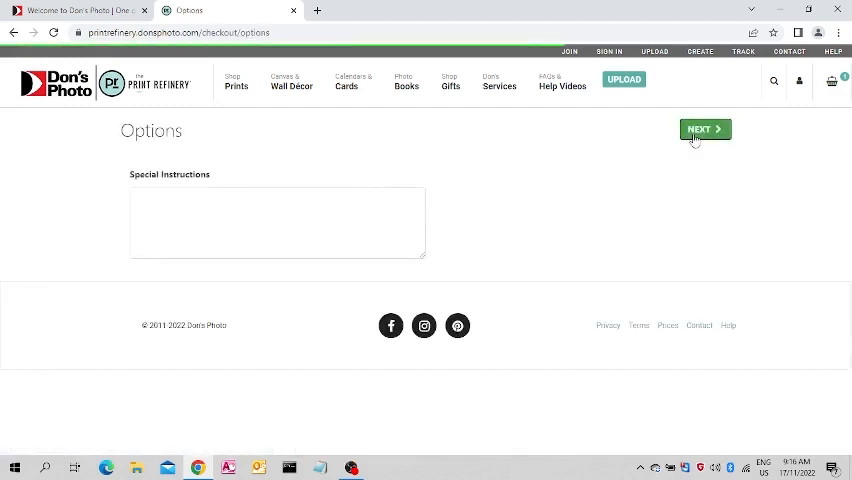
# Pass the special instructions step, leave the Promo Code field empty, and continue
pyautogui.click(705, 129)
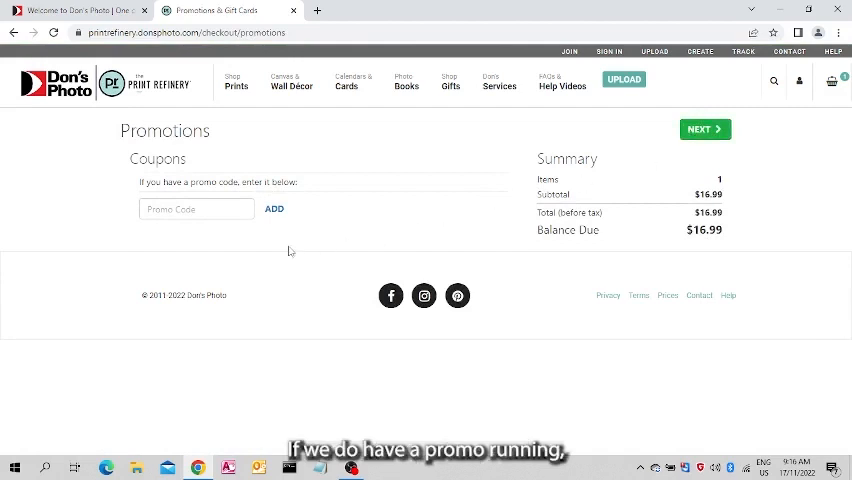
pyautogui.click(196, 208)
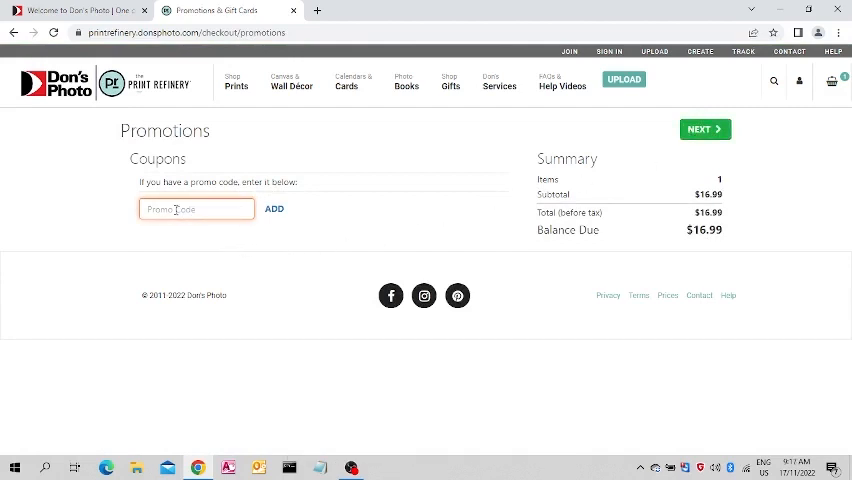
pyautogui.click(196, 209)
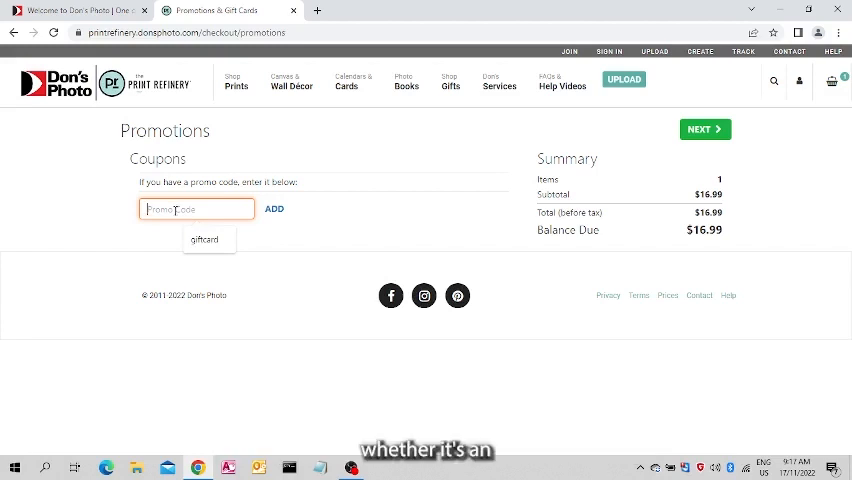
pyautogui.click(340, 216)
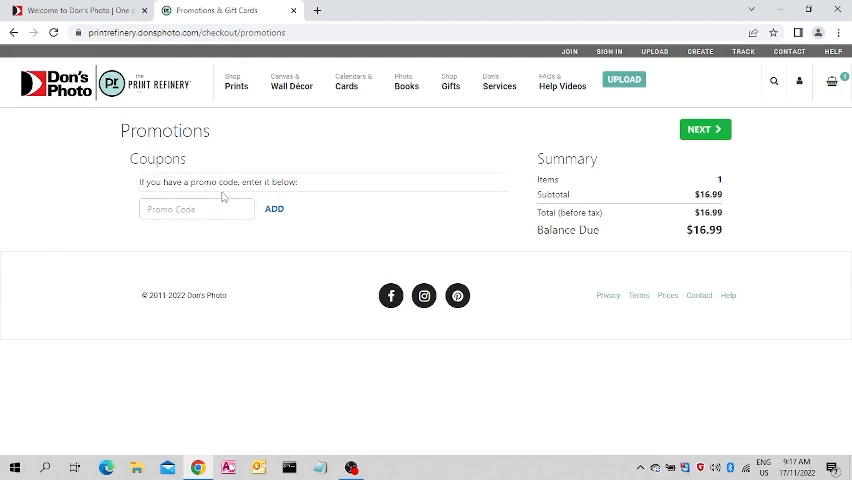
pyautogui.click(196, 209)
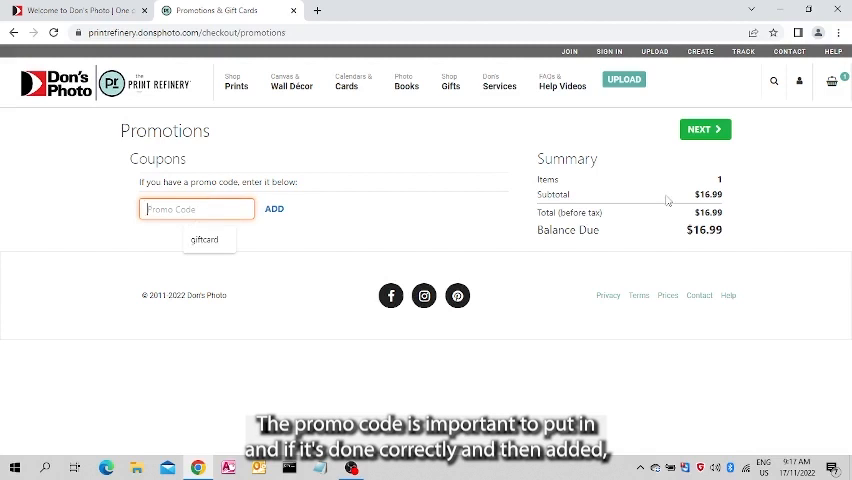
pyautogui.moveTo(290, 258)
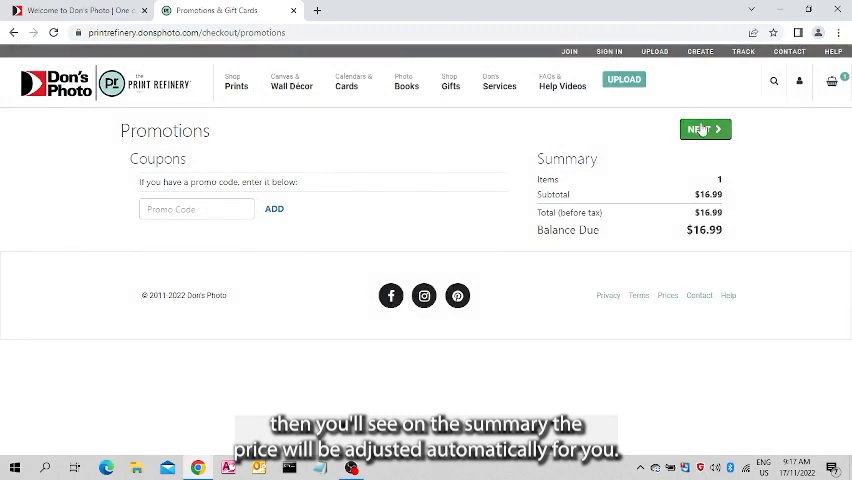
pyautogui.click(704, 129)
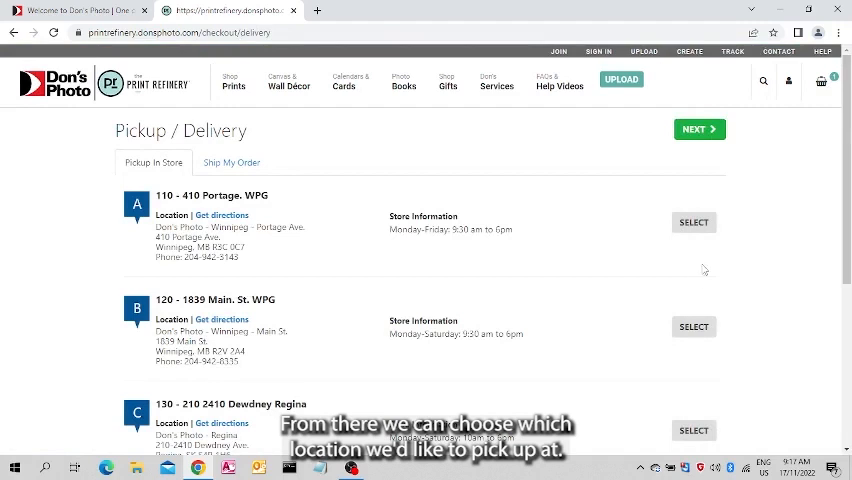
# Choose pickup at 120 - 1839 Main St. WPG and set the billing province to Manitoba
pyautogui.click(693, 326)
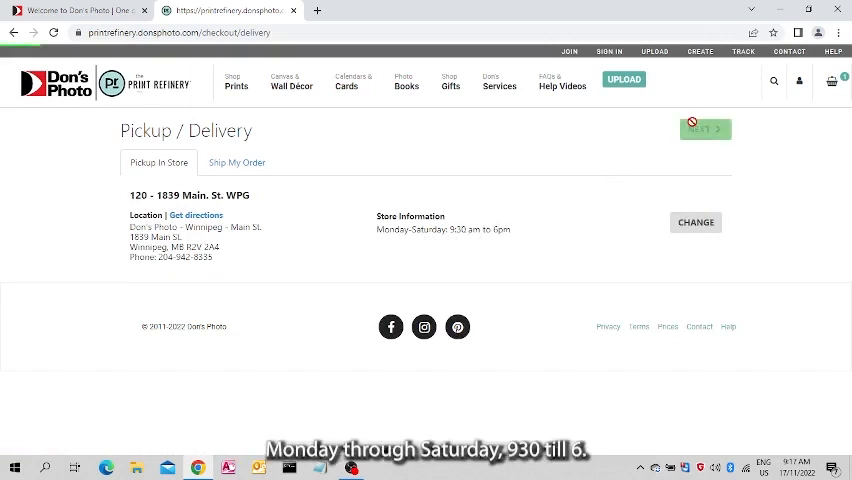
pyautogui.click(705, 128)
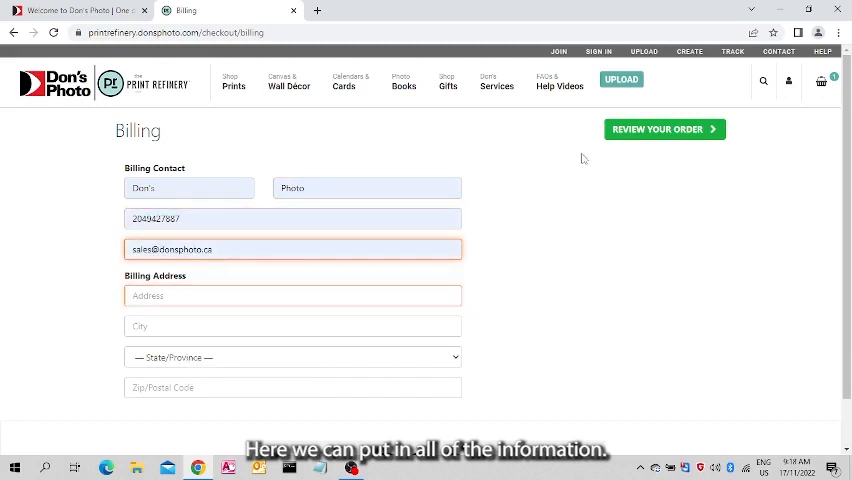
pyautogui.click(293, 357)
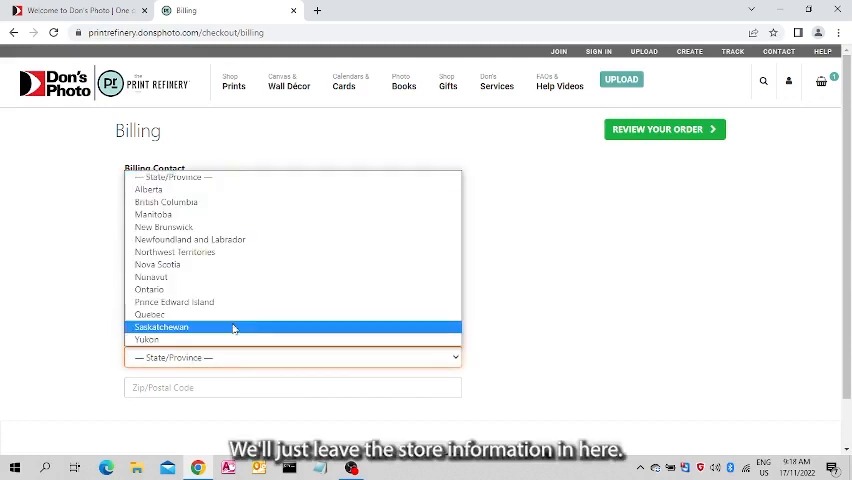
pyautogui.click(664, 128)
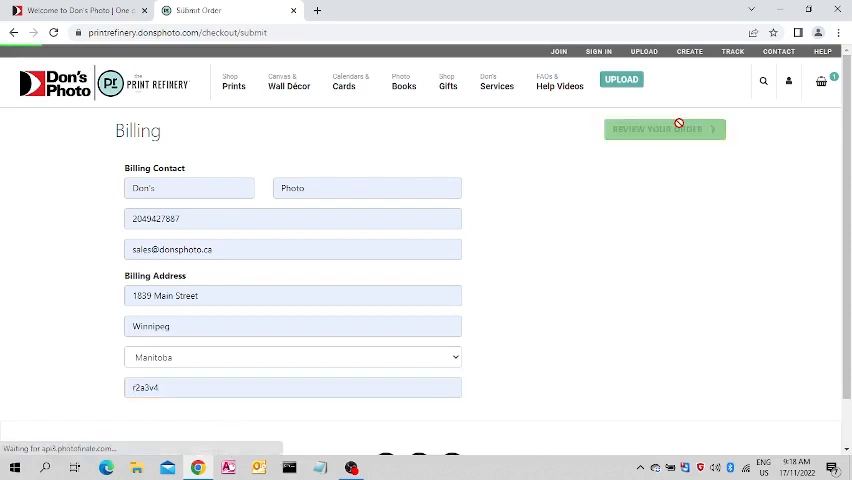
pyautogui.click(664, 128)
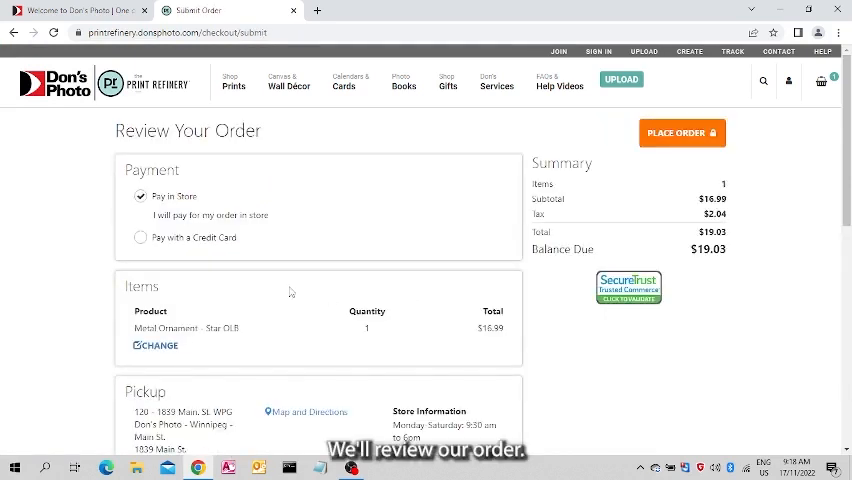
pyautogui.moveTo(375, 228)
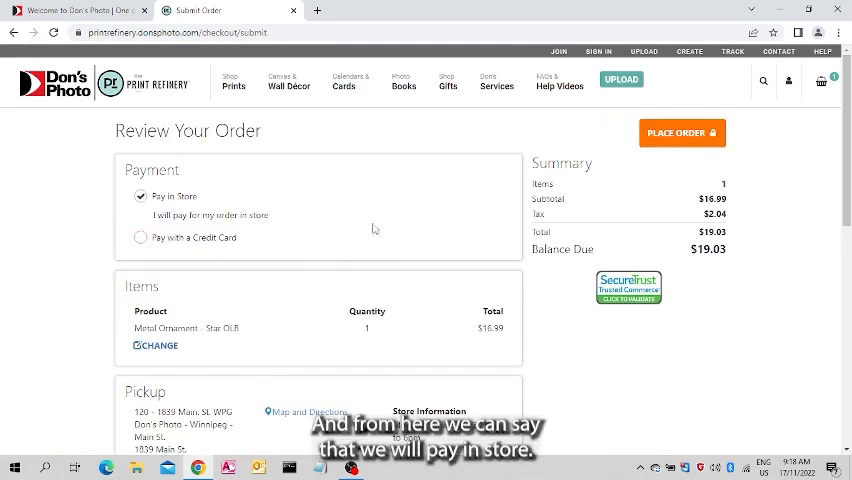
pyautogui.moveTo(730, 186)
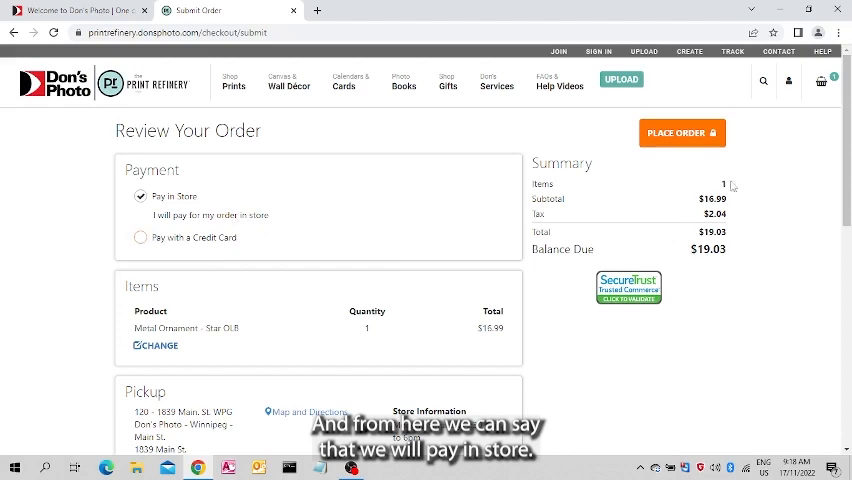
pyautogui.moveTo(838, 170)
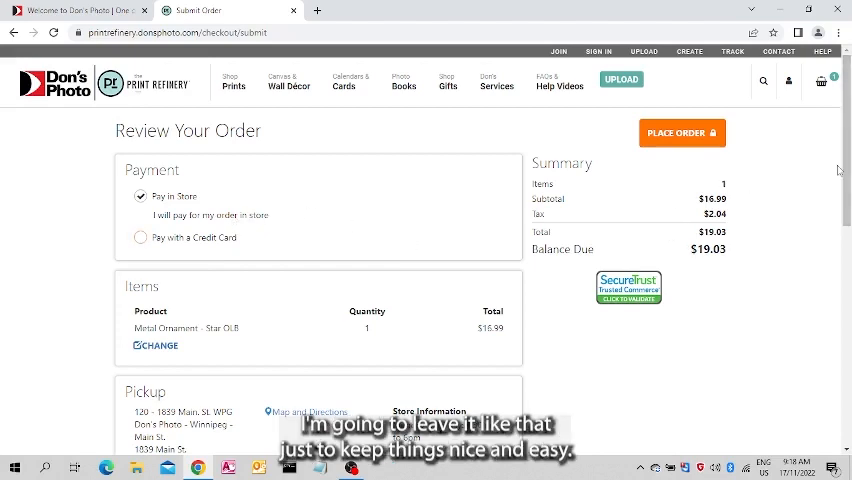
pyautogui.scroll(-3)
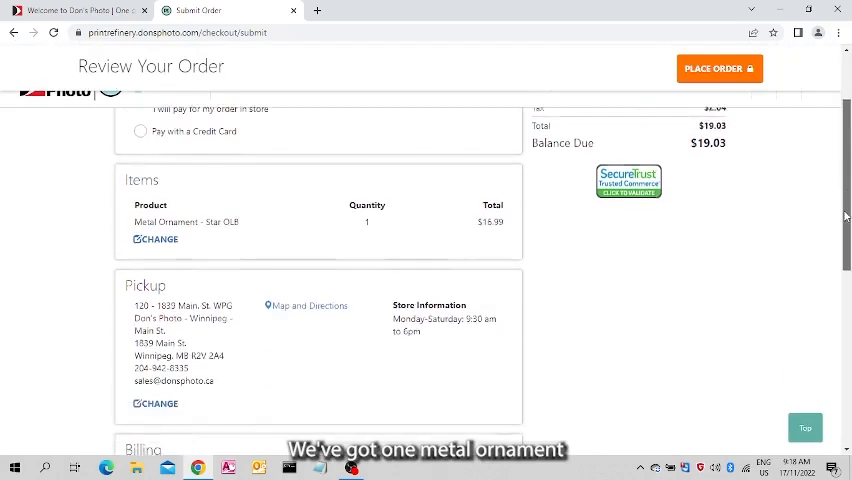
pyautogui.scroll(-3)
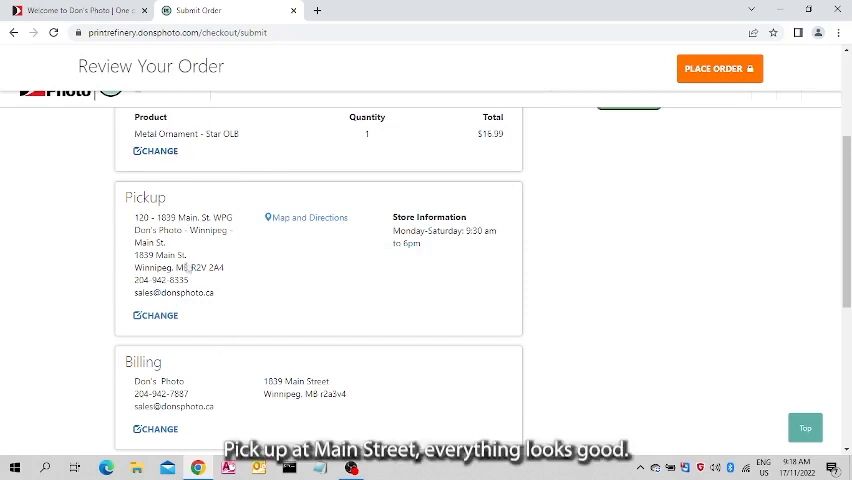
pyautogui.moveTo(730, 196)
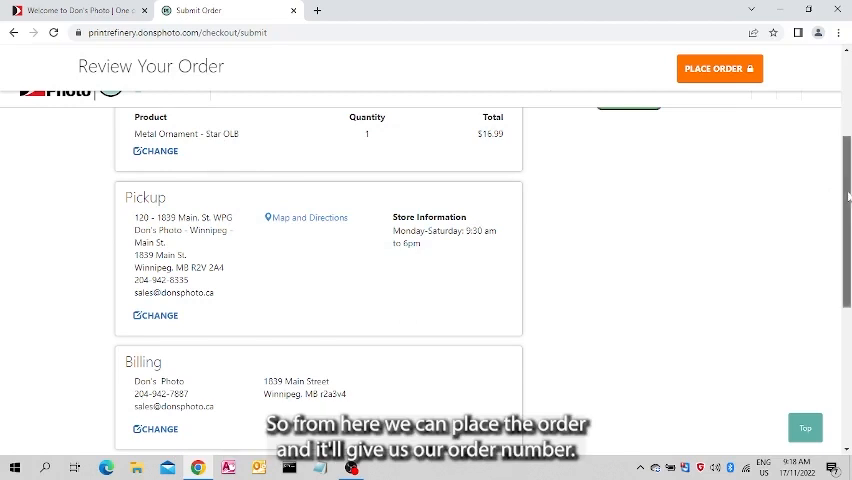
pyautogui.scroll(3)
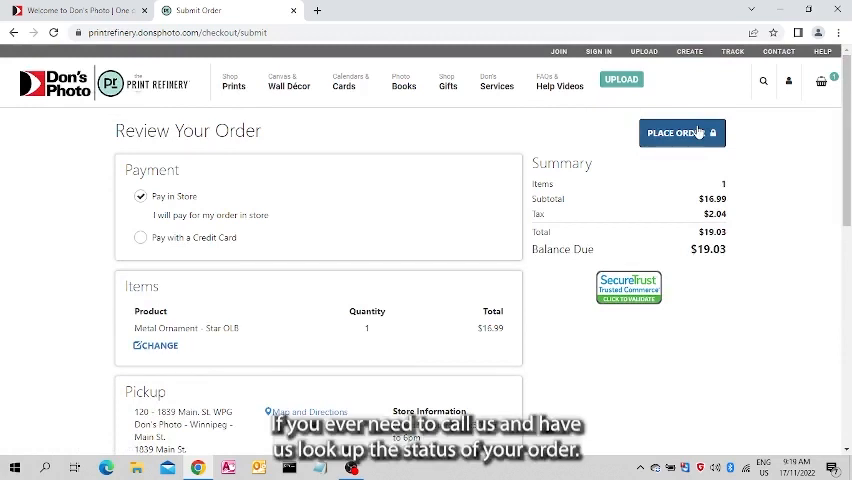
pyautogui.moveTo(337, 360)
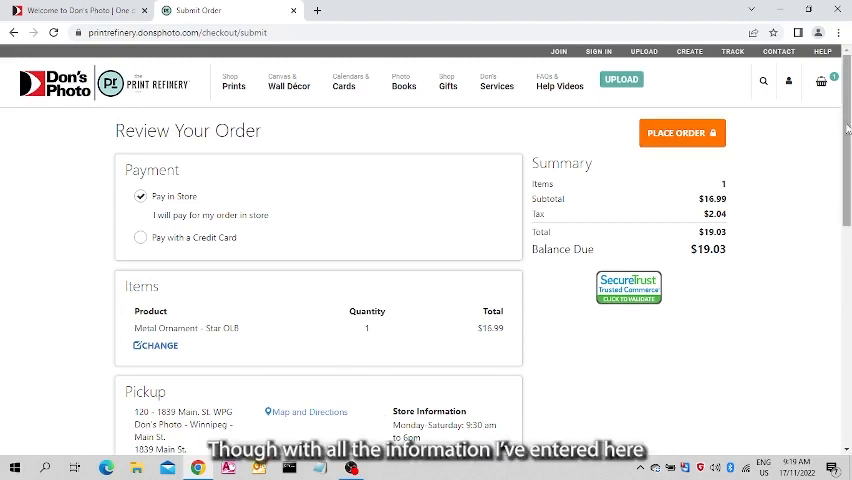
pyautogui.scroll(-3)
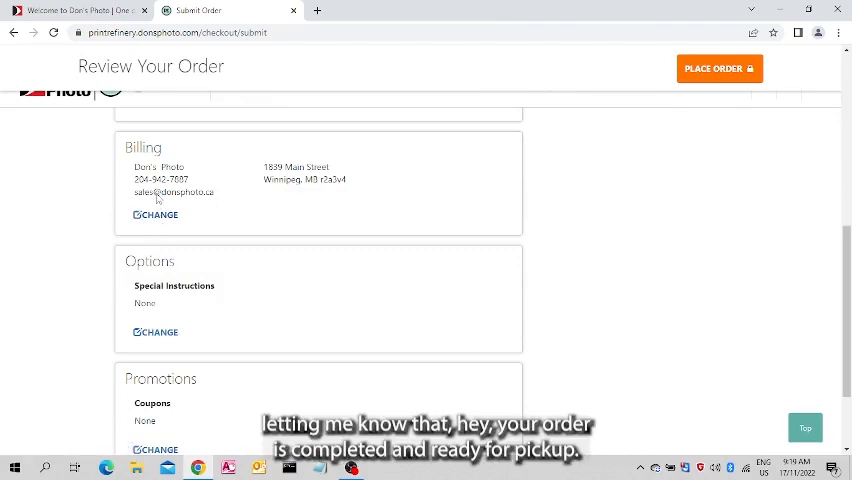
pyautogui.moveTo(474, 263)
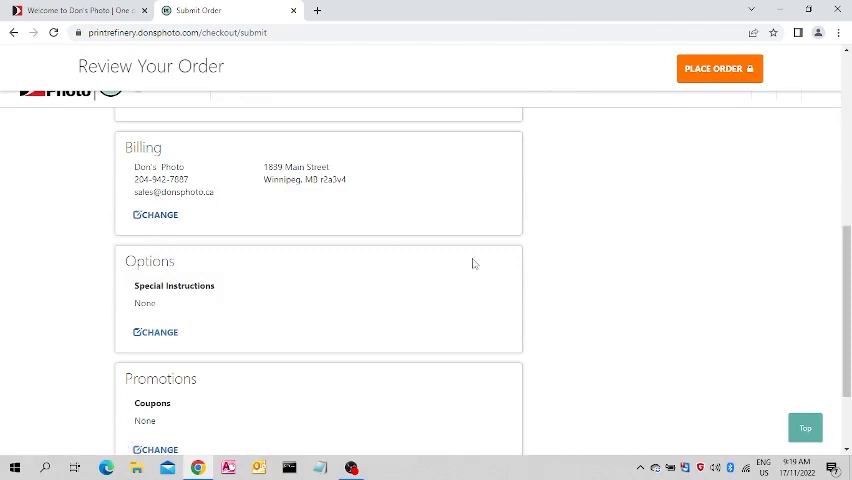